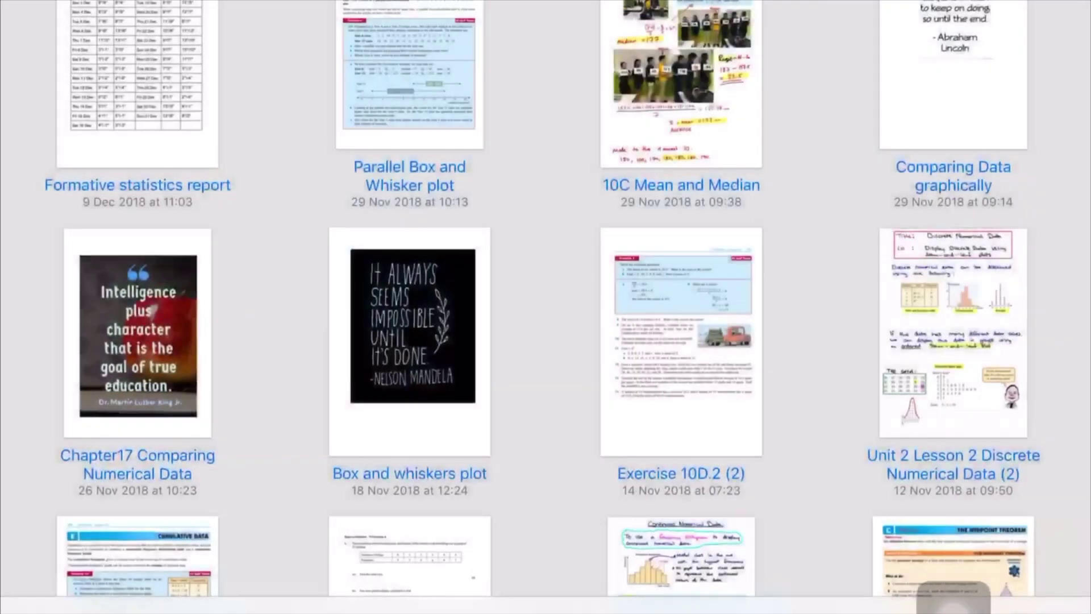
- Open the 10C Mean and Median notebook and scroll down to the student heights box plot
double_click(681, 74)
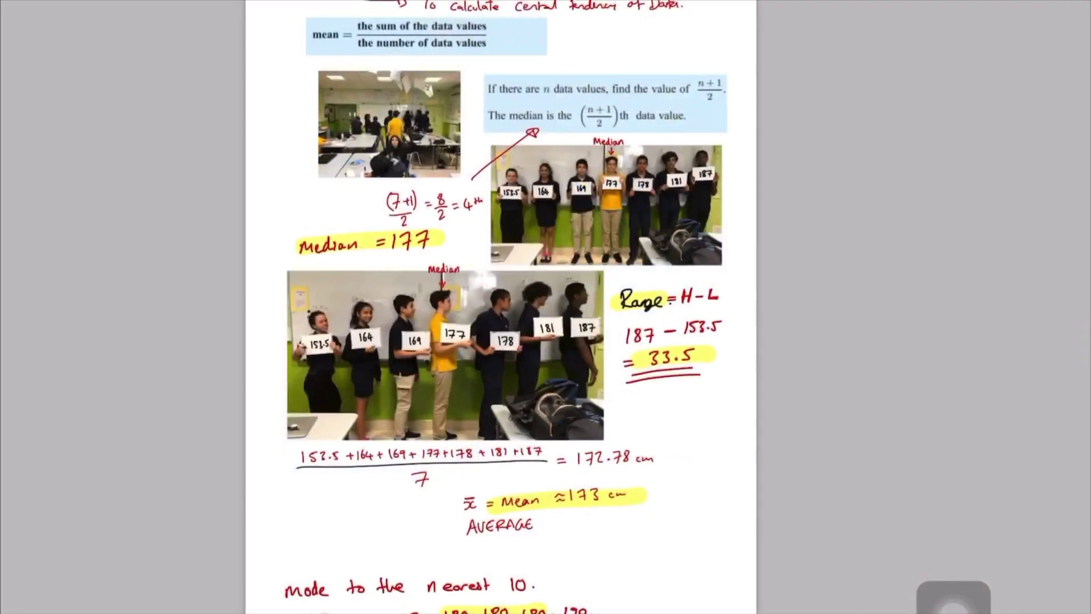
scroll("down", 3)
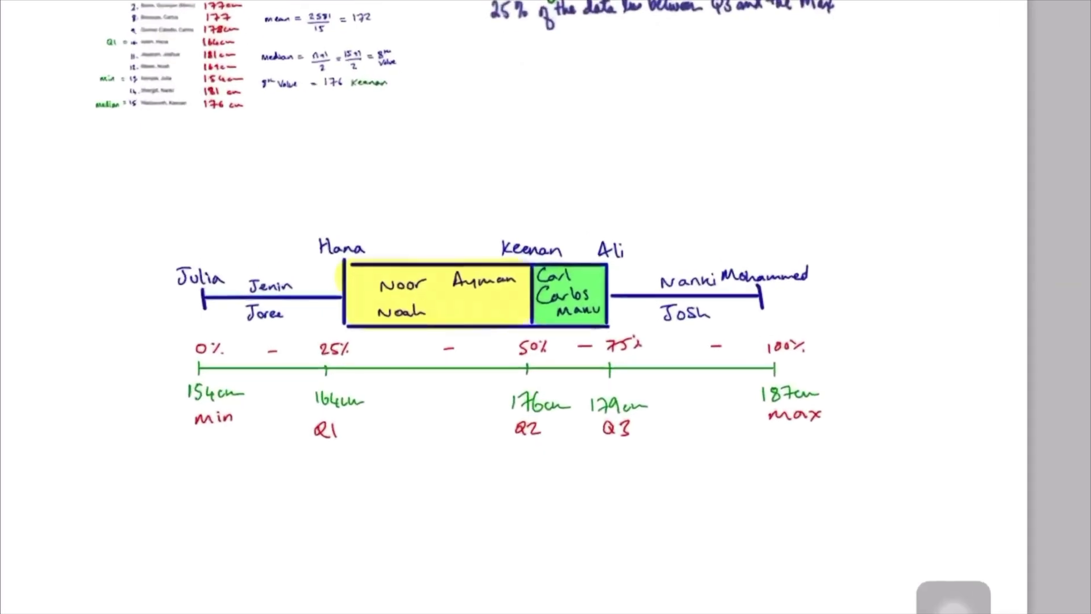